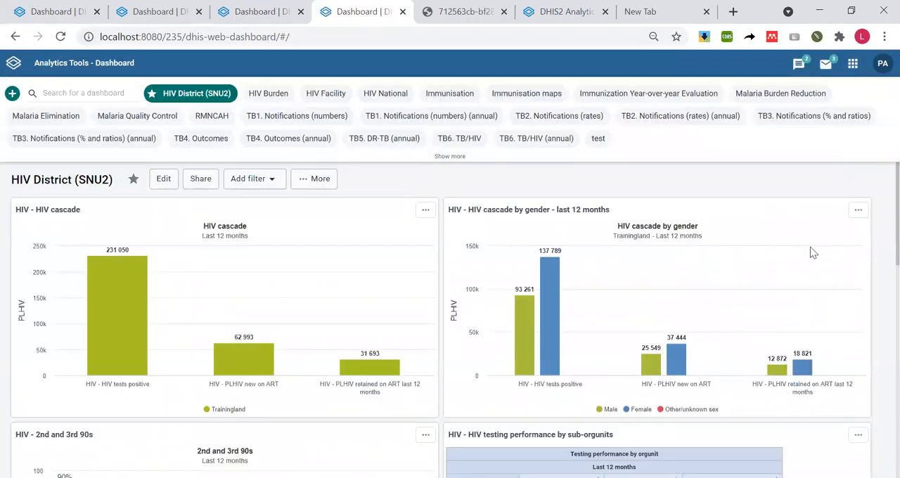
Scroll the HIV District (SNU2) dashboard down to the 'HIV - ART retention rate (12 months)' map item.
scroll(down, 3)
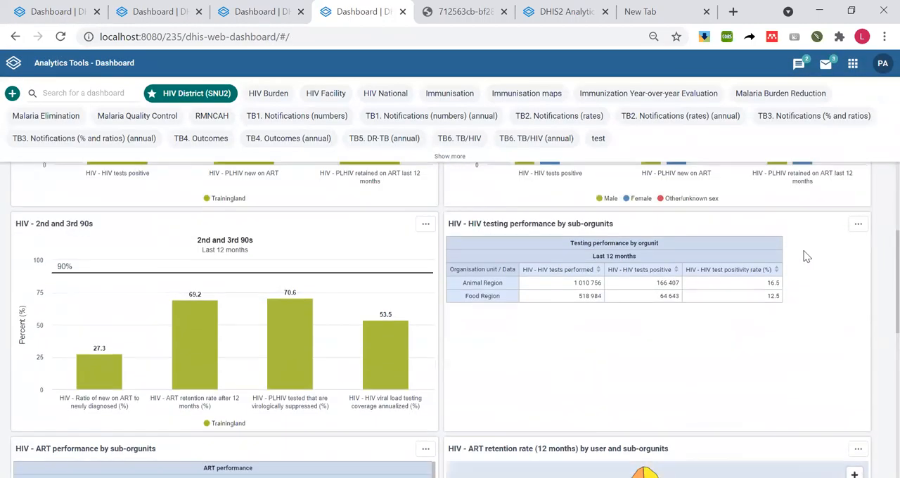
scroll(down, 3)
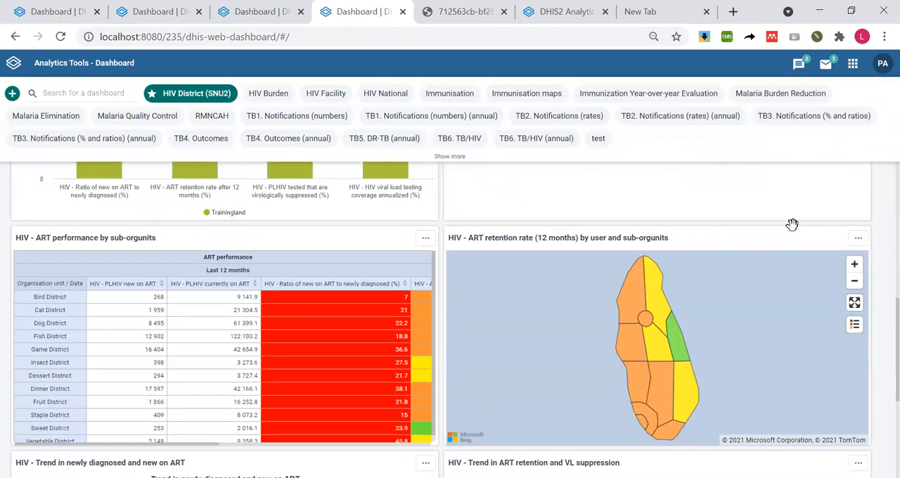
mouse_move(693, 190)
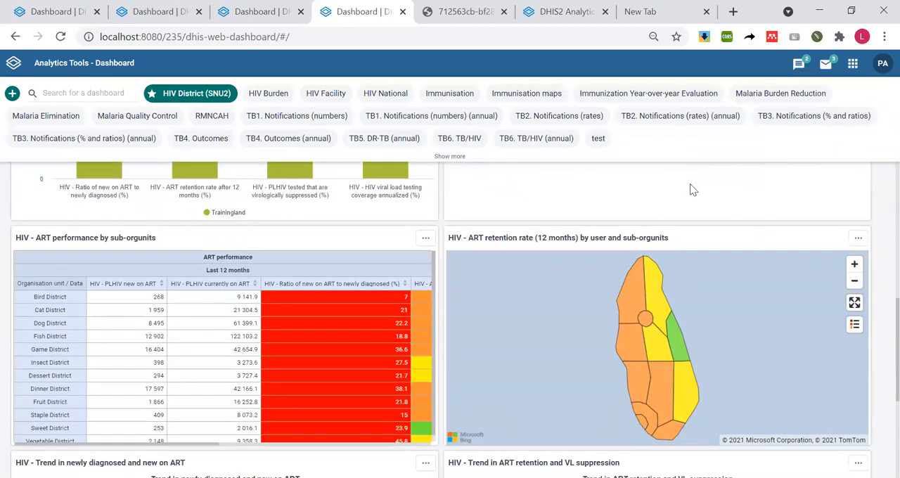
mouse_move(494, 254)
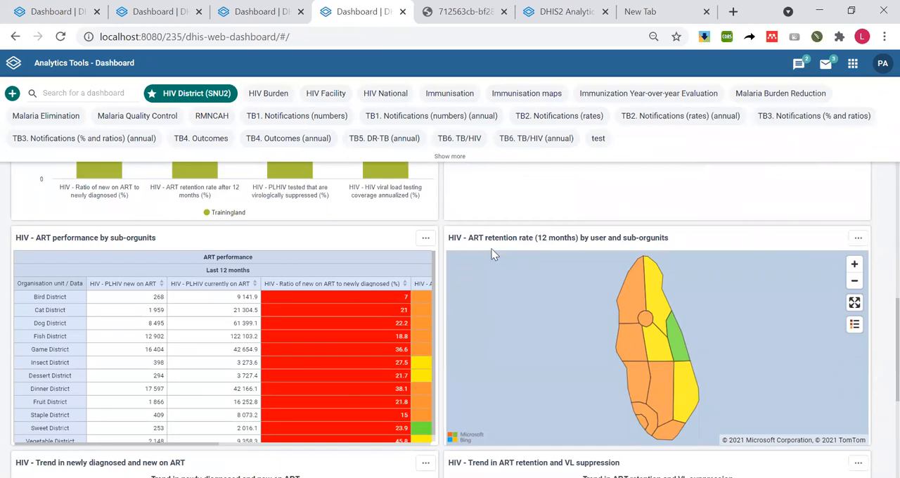
mouse_move(476, 244)
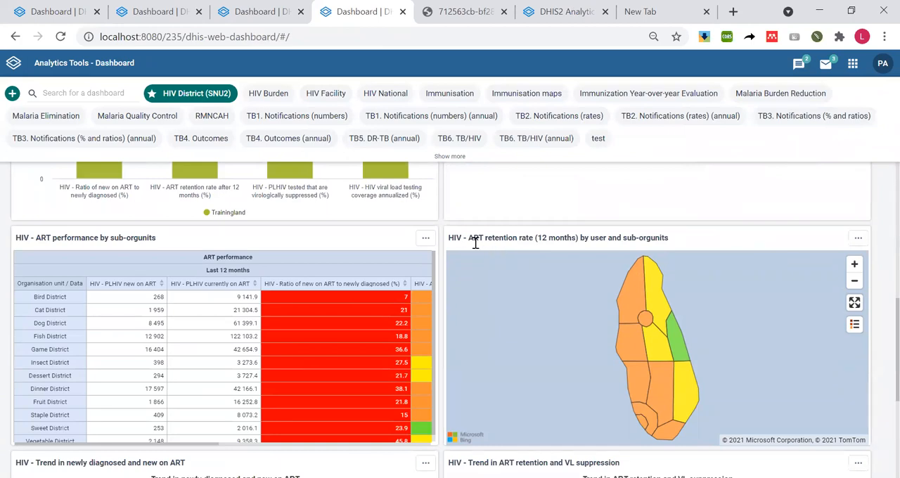
mouse_move(636, 255)
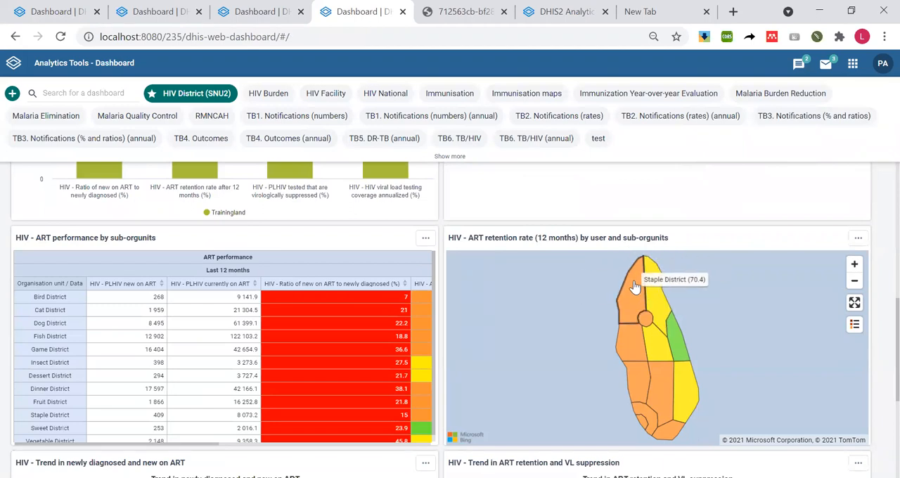
mouse_move(670, 314)
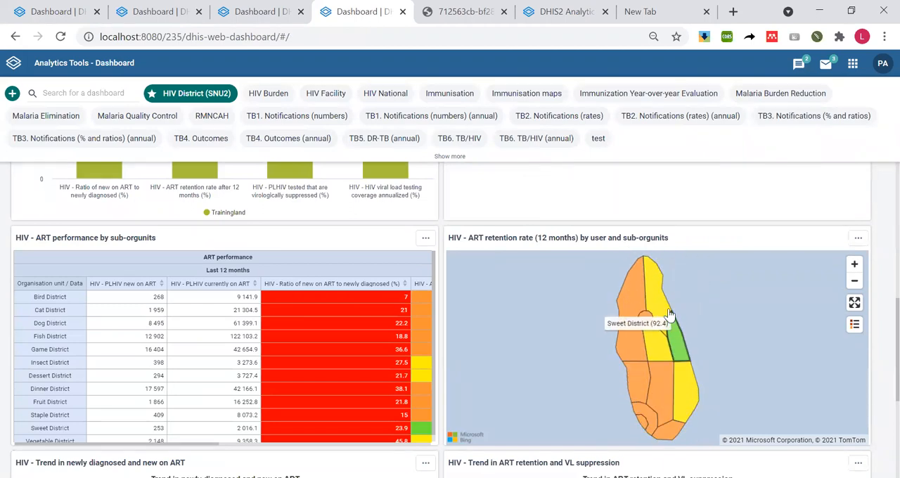
mouse_move(647, 273)
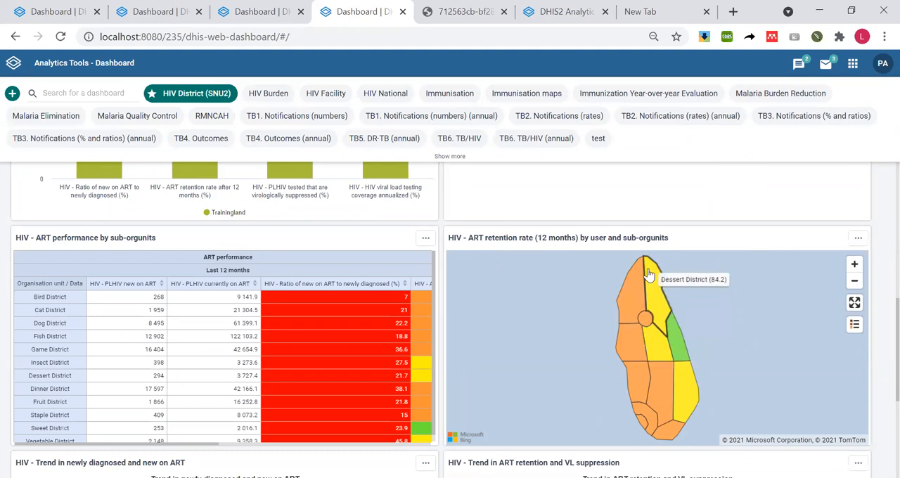
mouse_move(674, 430)
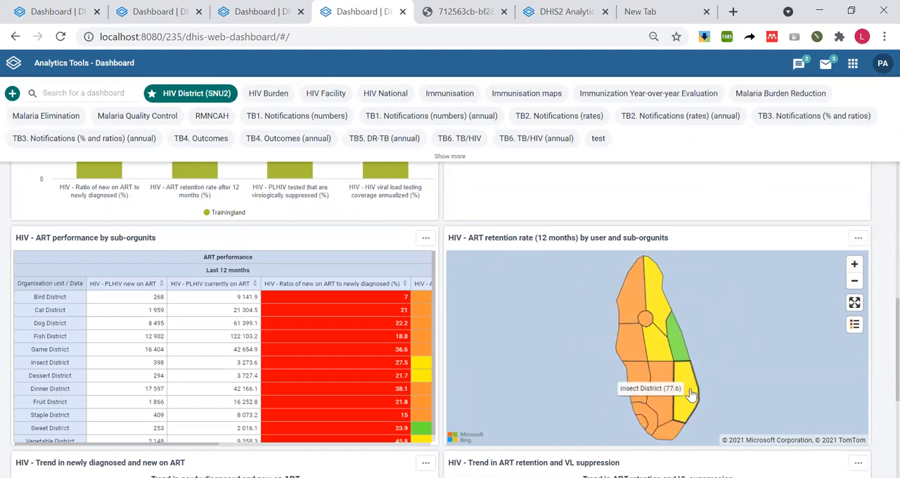
mouse_move(642, 294)
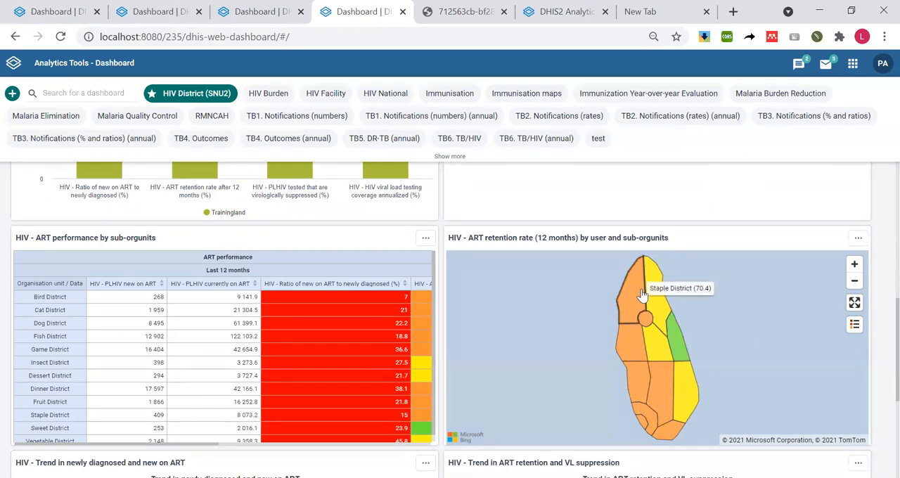
mouse_move(850, 251)
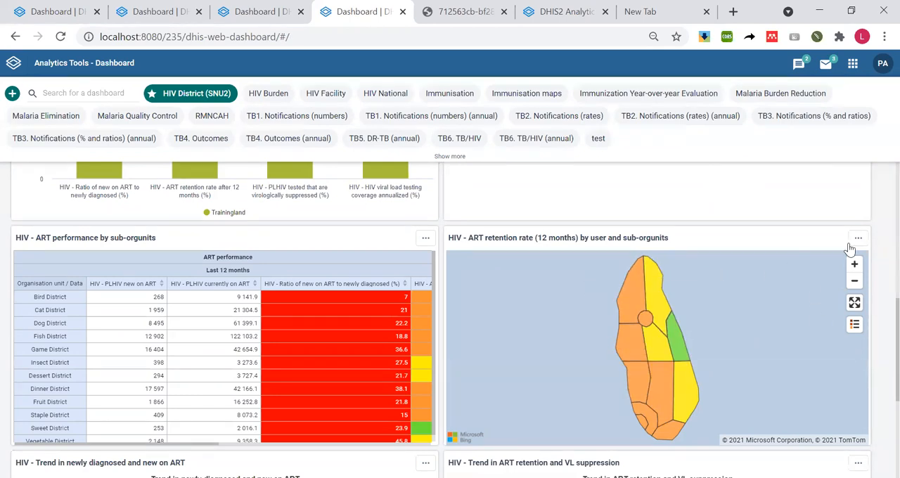
Send the retention map item to the Maps app via its '...' menu's 'Open in Maps app'.
click(859, 238)
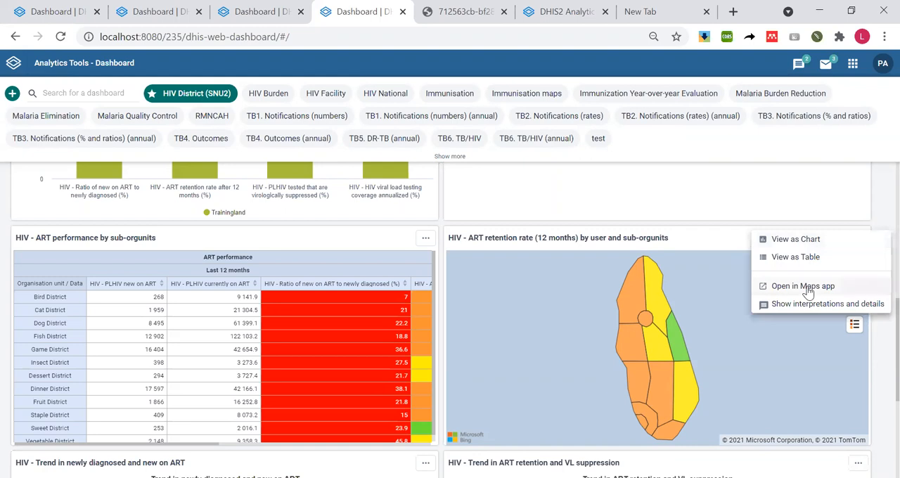
click(803, 285)
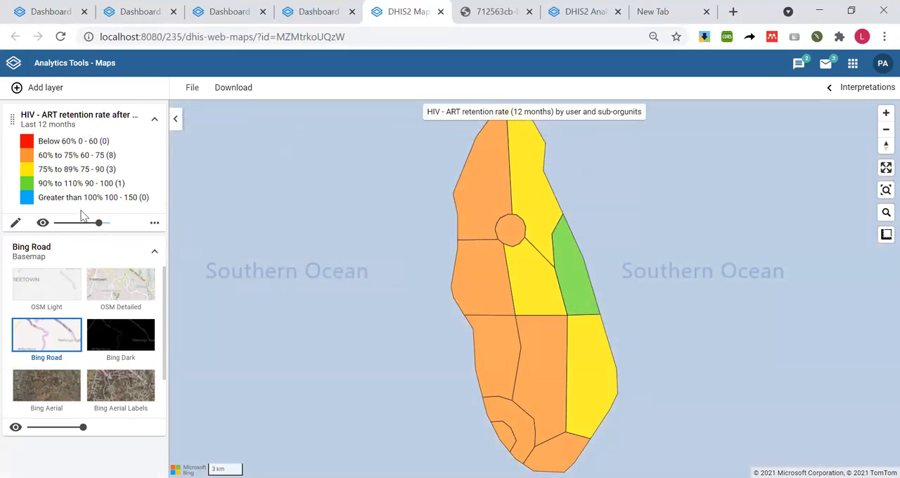
mouse_move(456, 227)
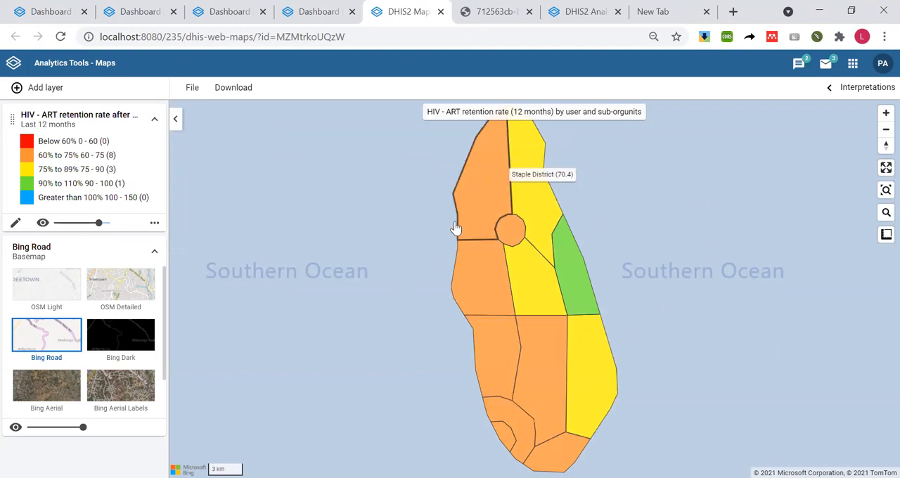
mouse_move(608, 263)
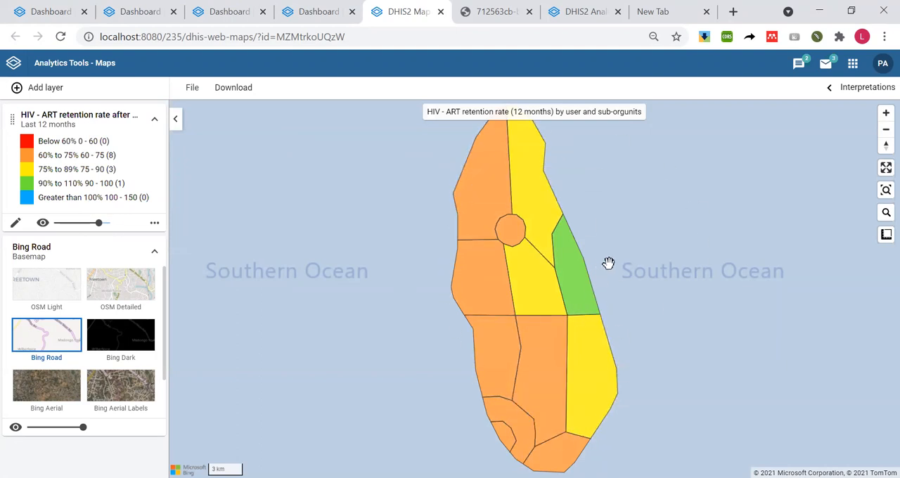
mouse_move(501, 321)
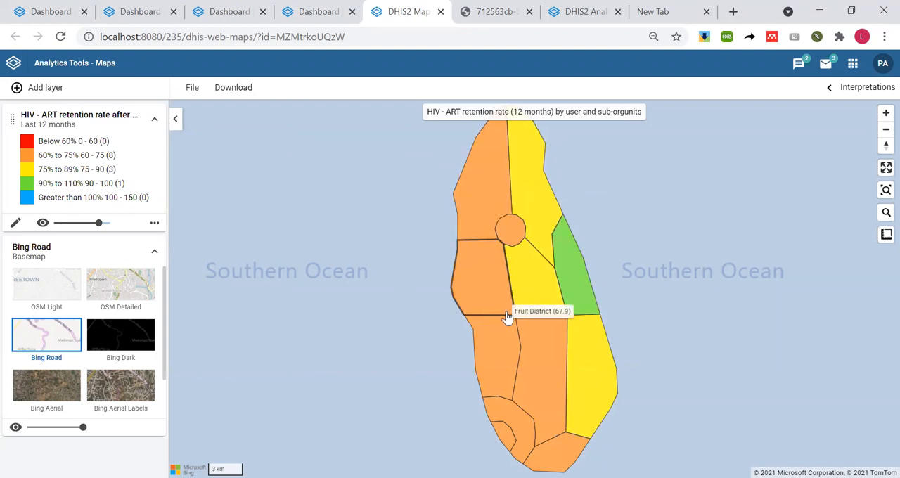
mouse_move(25, 224)
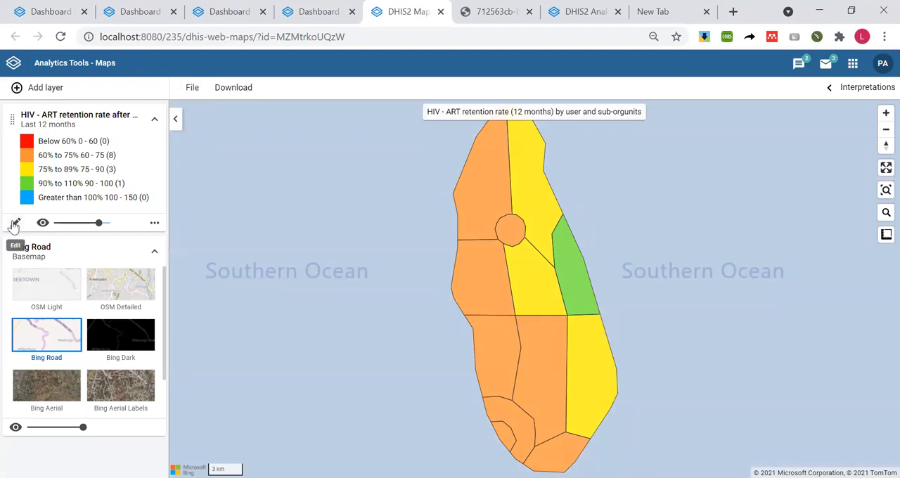
Give the retention layer an automatic colour legend with 9 classes in the red-yellow-green palette.
click(15, 223)
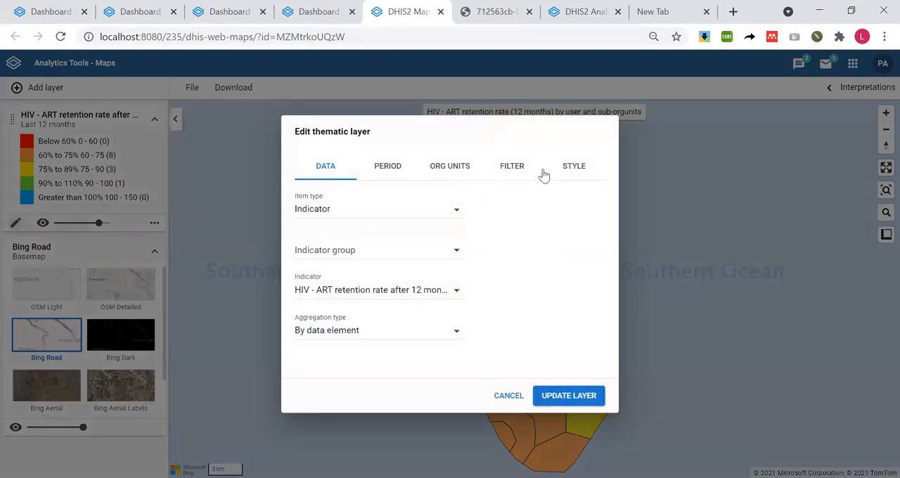
click(574, 166)
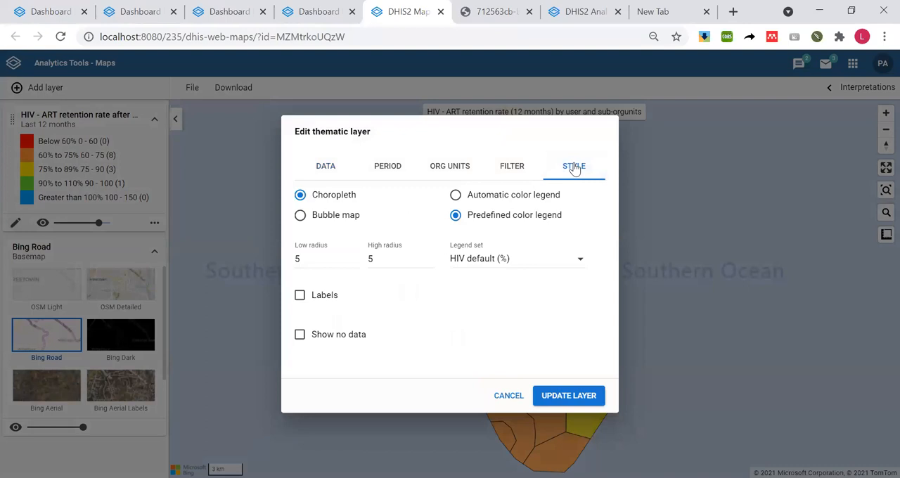
mouse_move(352, 205)
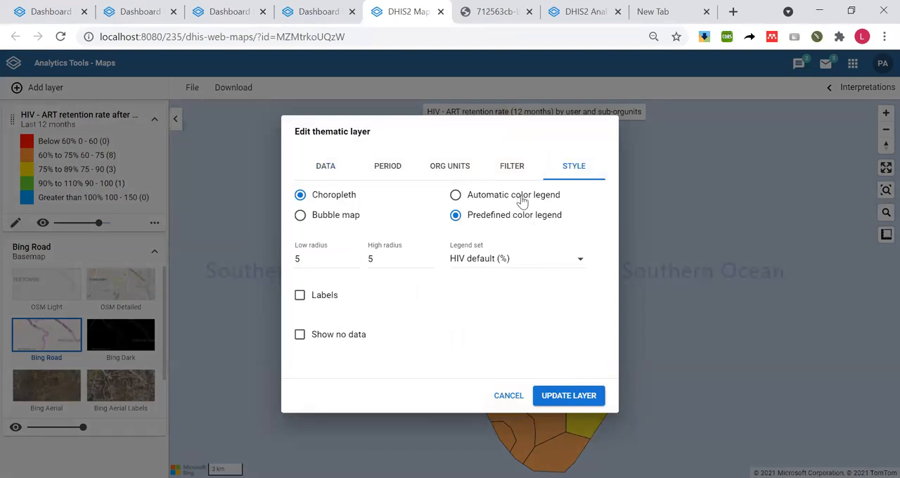
mouse_move(505, 199)
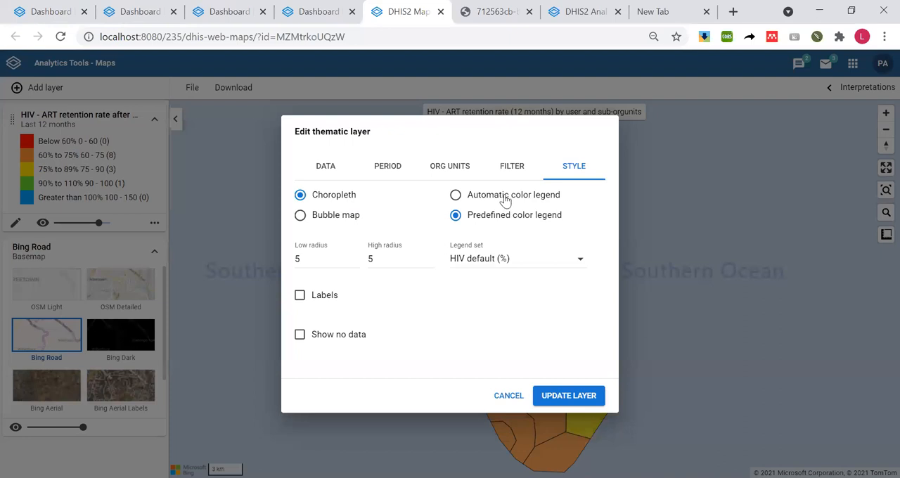
click(456, 195)
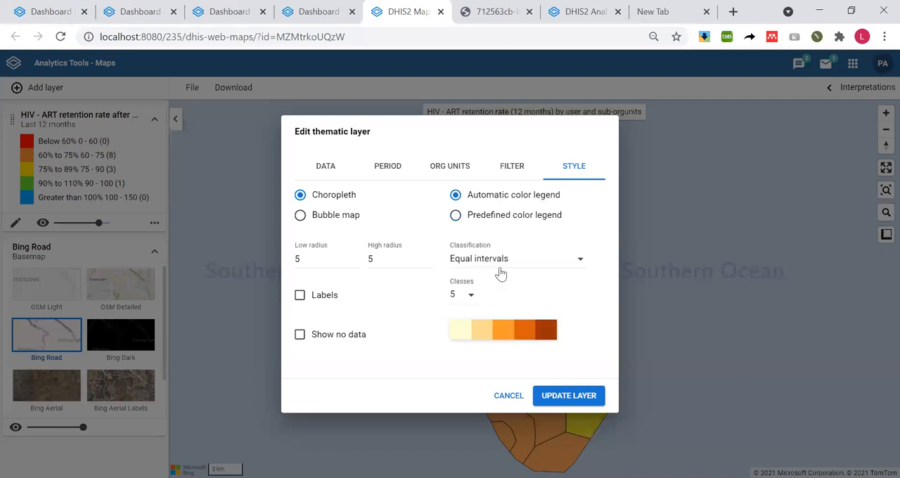
click(463, 294)
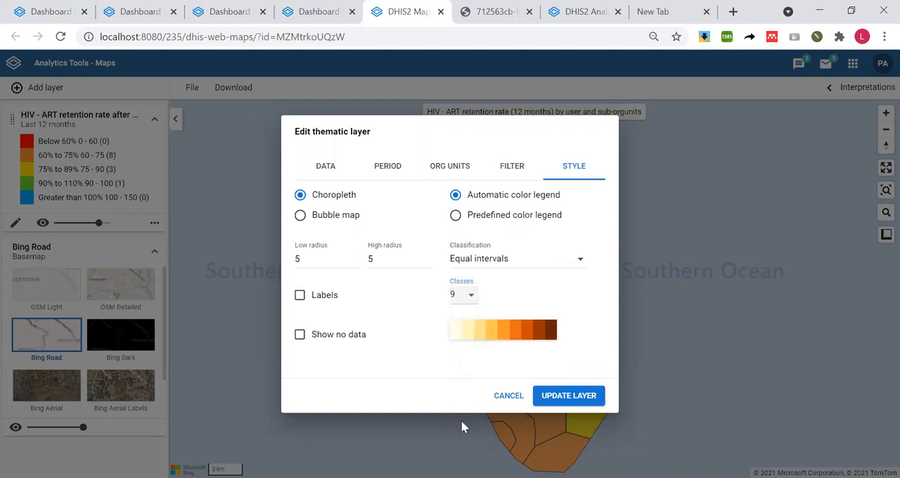
click(502, 330)
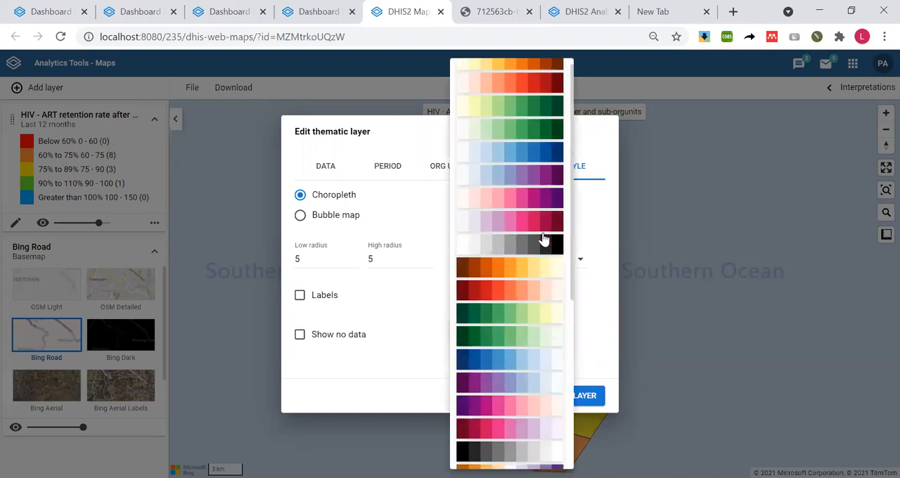
scroll(down, 3)
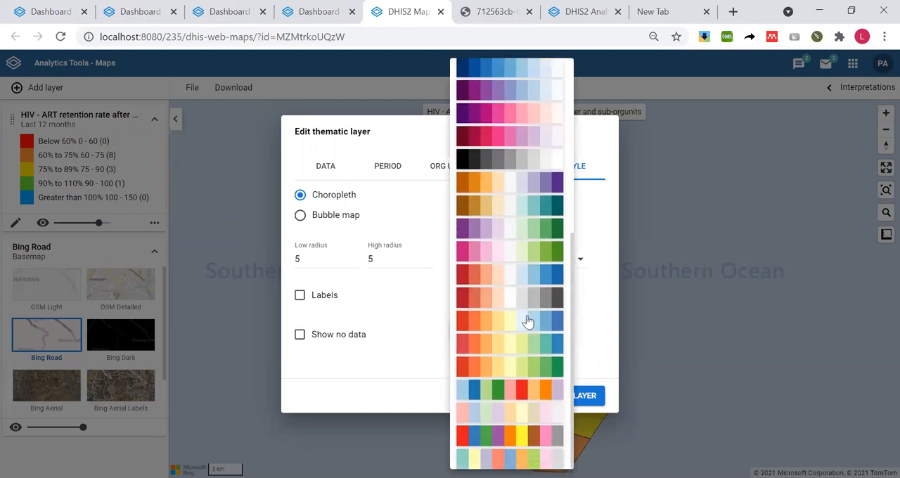
click(503, 329)
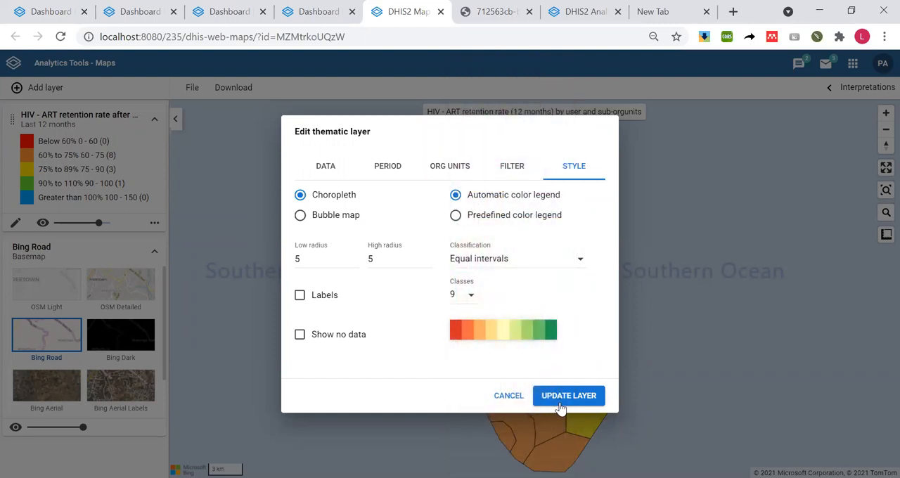
Apply the new style and zoom in on the lowest-retention district, Dog District (61.8).
click(568, 395)
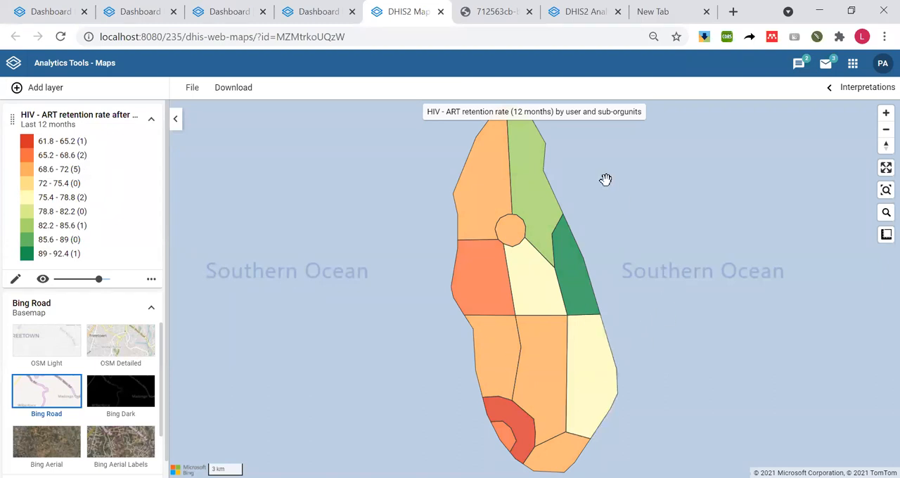
mouse_move(531, 190)
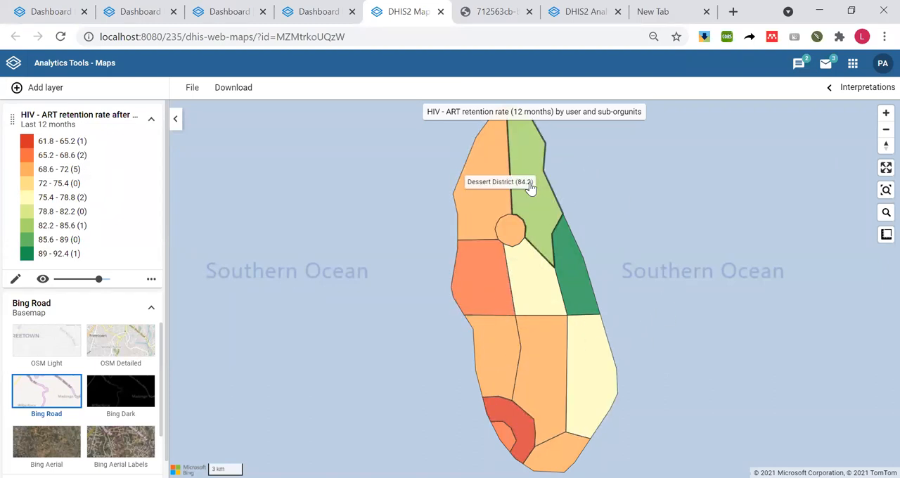
mouse_move(637, 253)
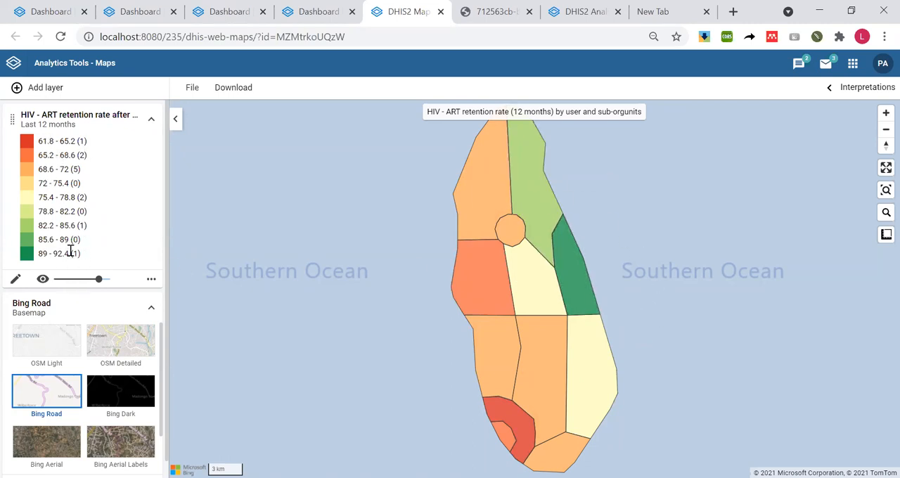
mouse_move(488, 185)
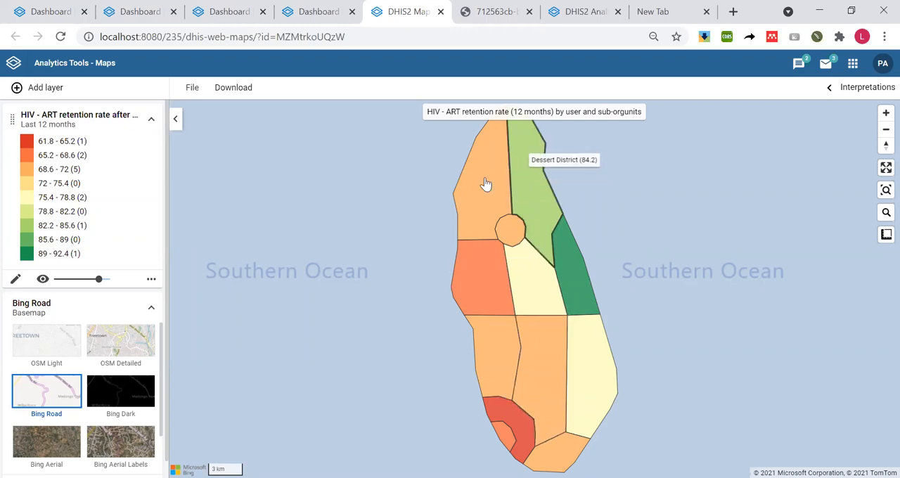
mouse_move(517, 440)
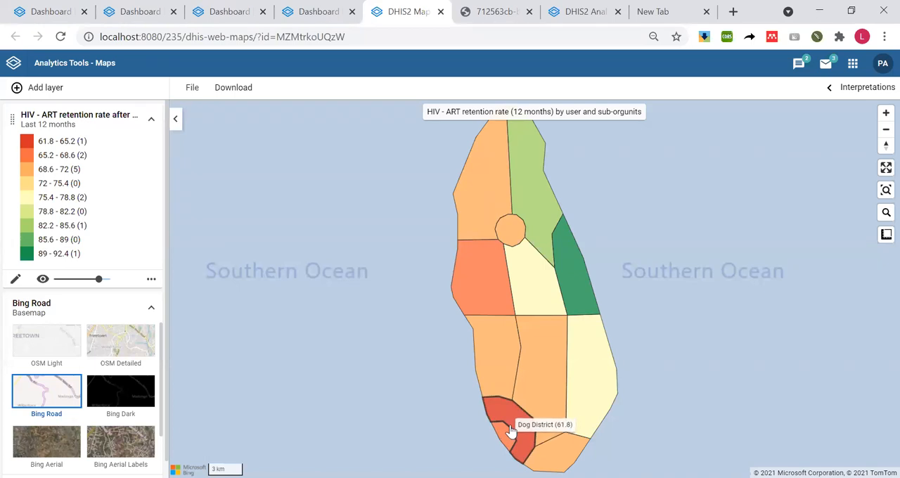
mouse_move(513, 431)
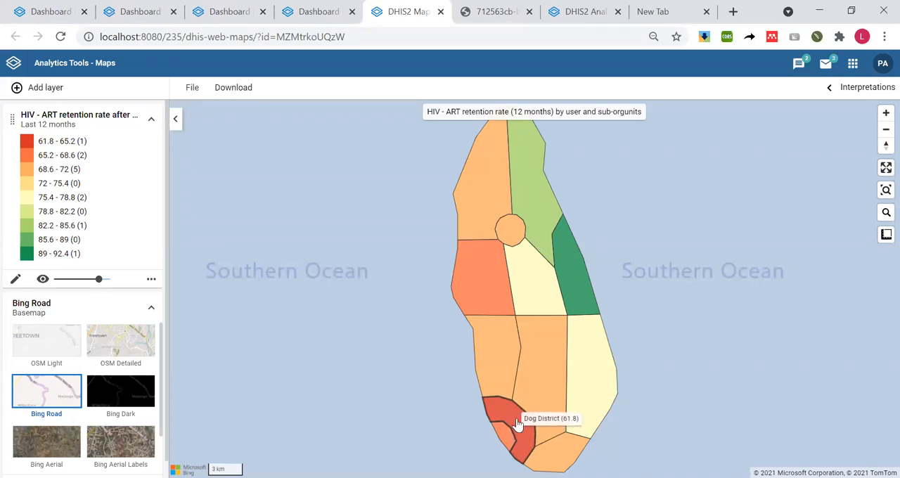
mouse_move(531, 382)
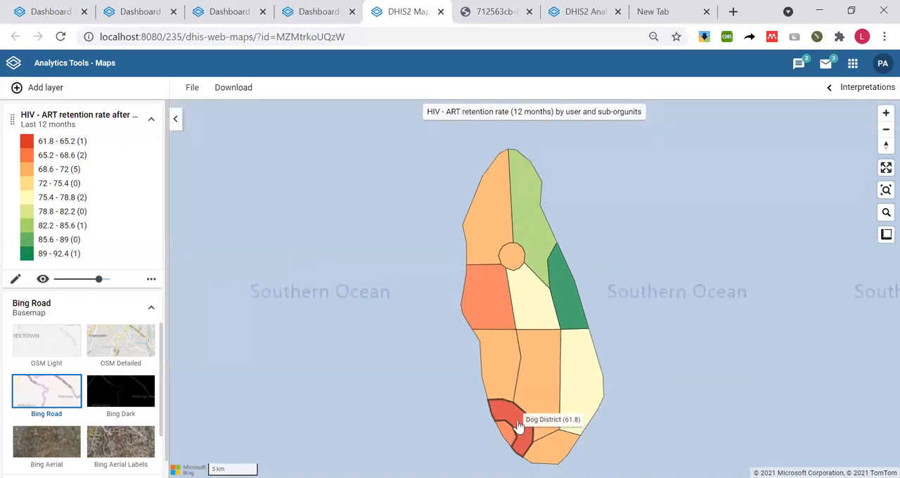
scroll(up, 3)
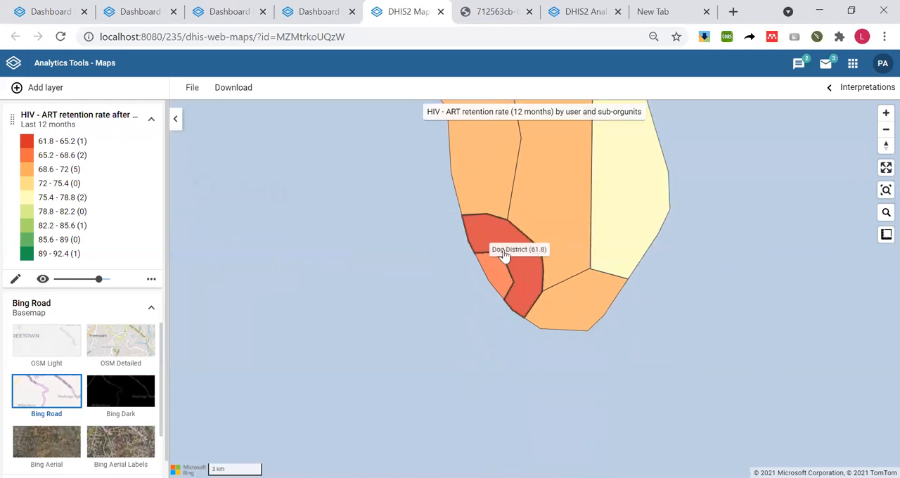
Drill Dog District down one level to its facility points from its right-click actions.
right_click(510, 249)
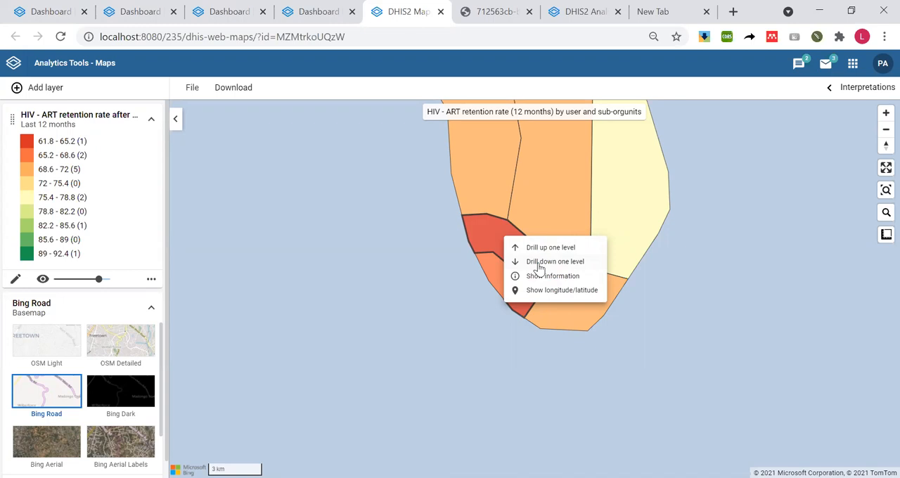
click(555, 261)
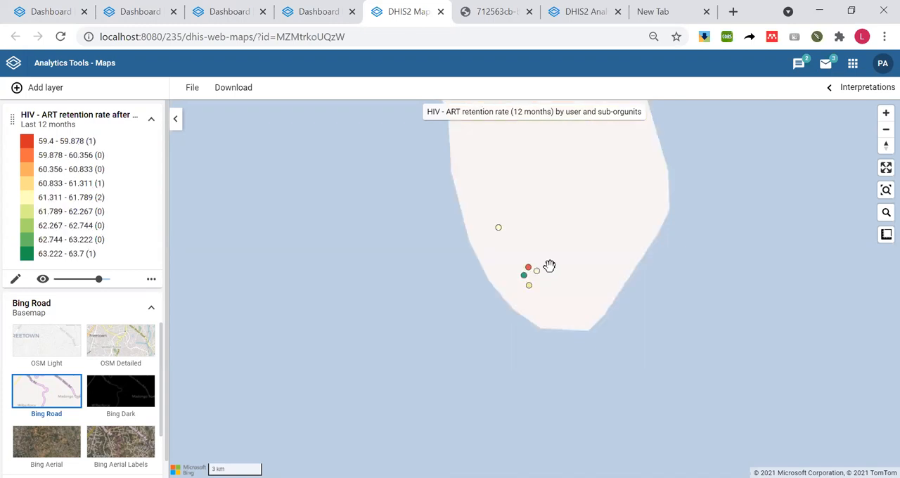
mouse_move(547, 247)
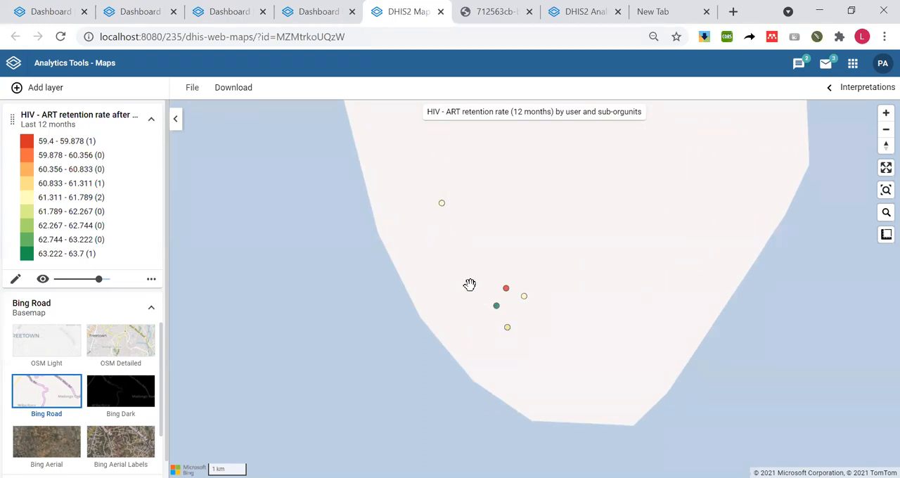
mouse_move(507, 289)
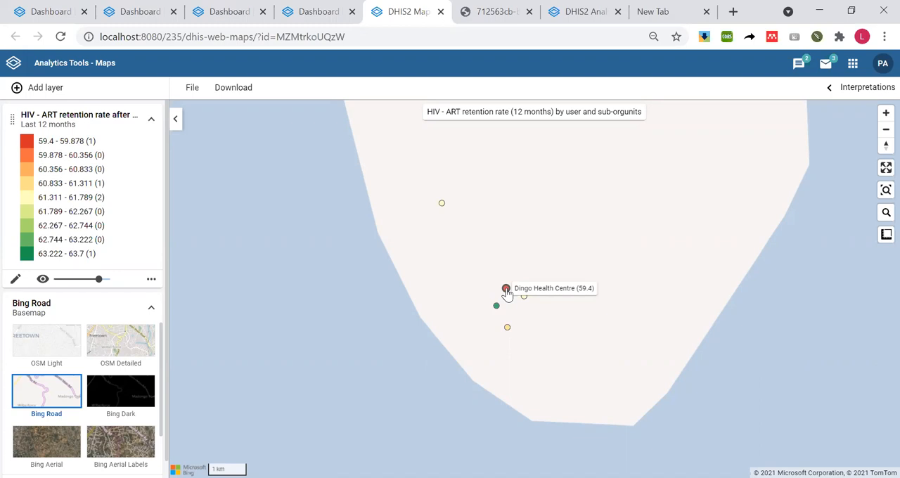
mouse_move(488, 276)
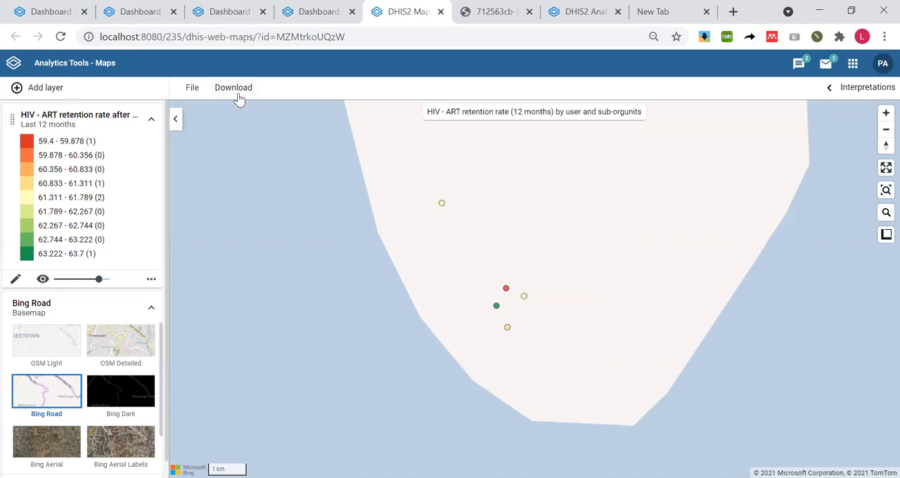
mouse_move(238, 95)
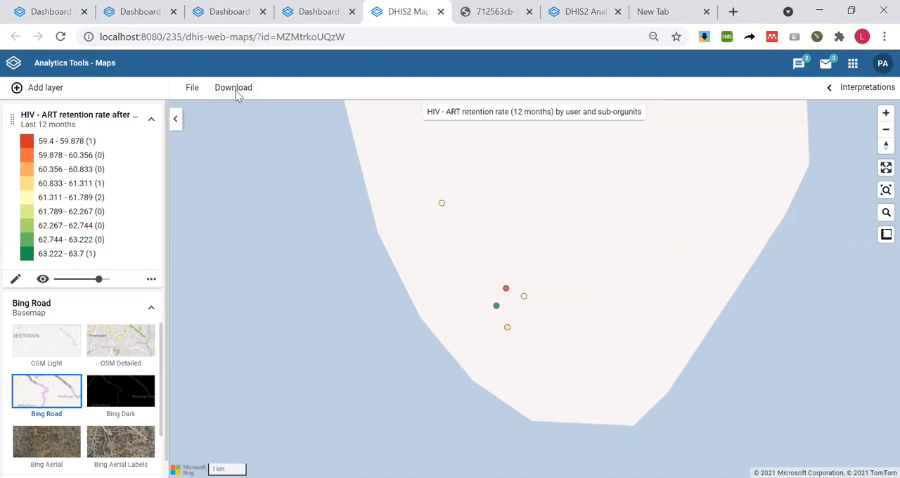
Download the facility map as a PNG with name and bottom-right legend, declining to view it afterwards.
click(233, 87)
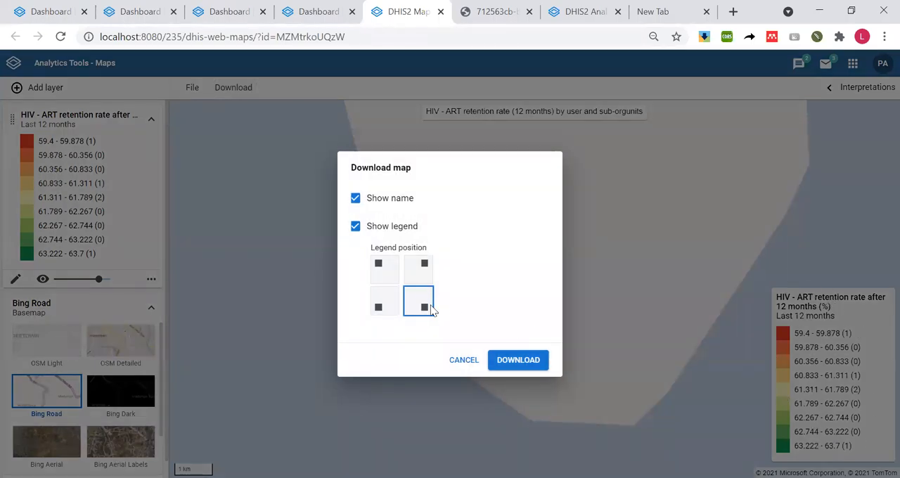
click(424, 264)
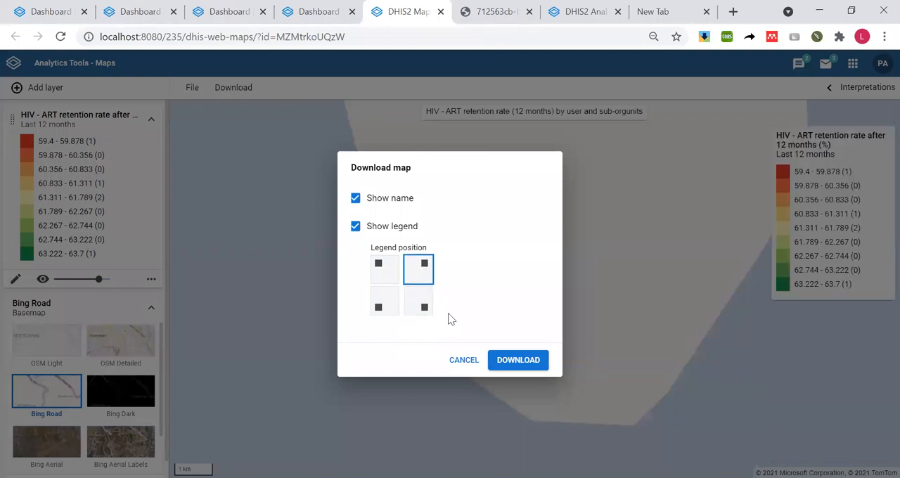
click(419, 301)
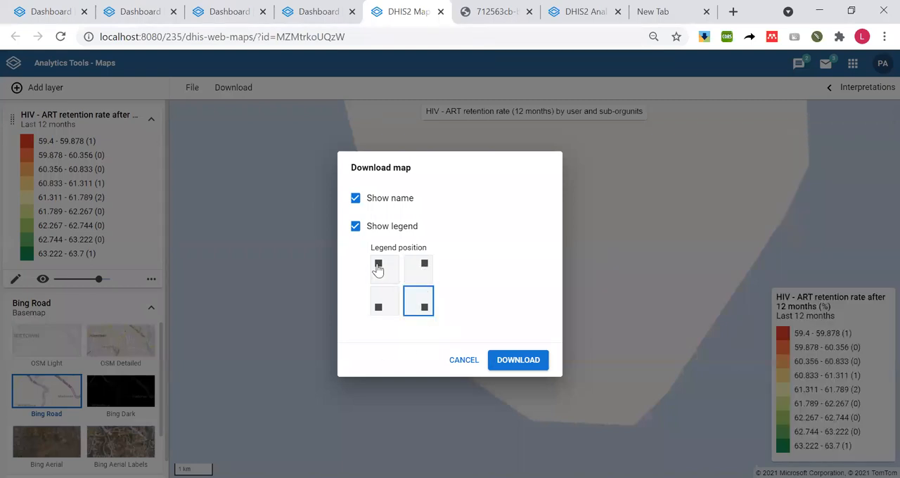
mouse_move(758, 275)
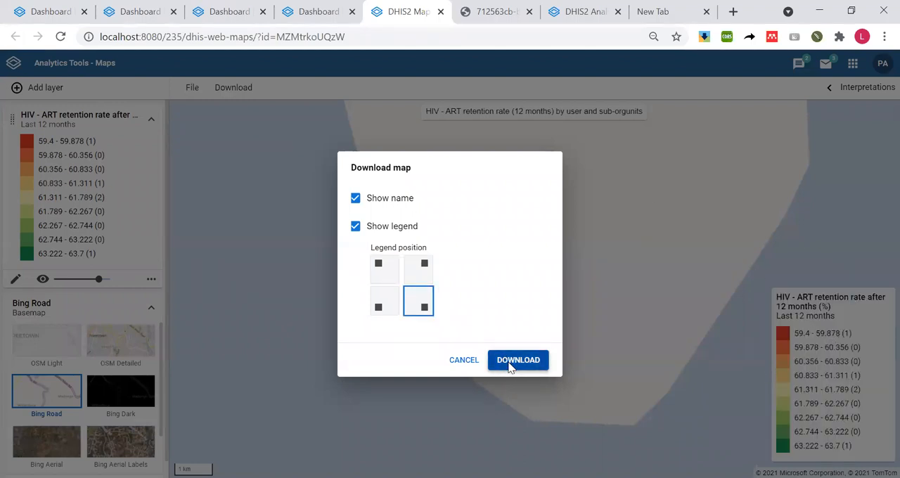
click(519, 360)
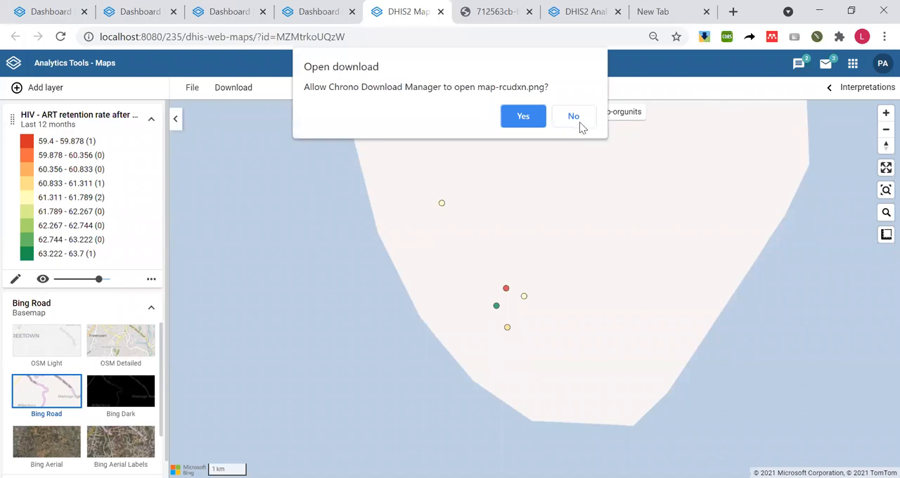
click(574, 115)
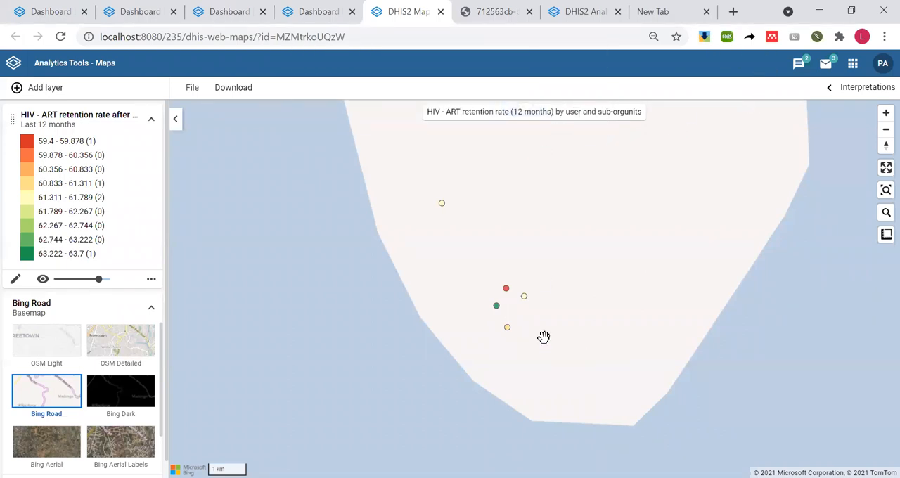
mouse_move(542, 313)
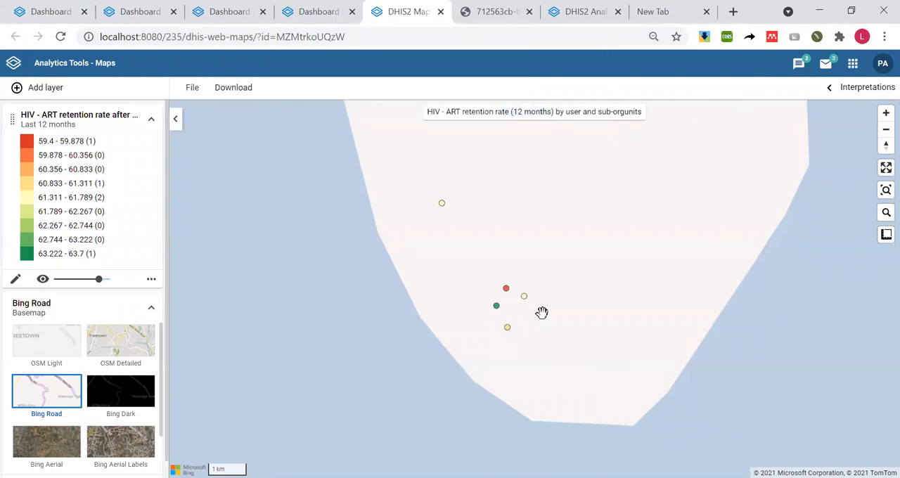
mouse_move(469, 291)
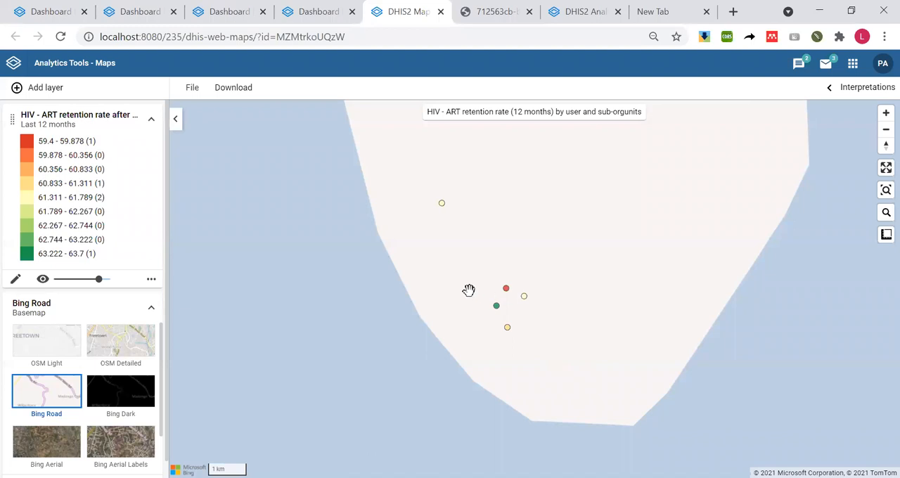
mouse_move(302, 172)
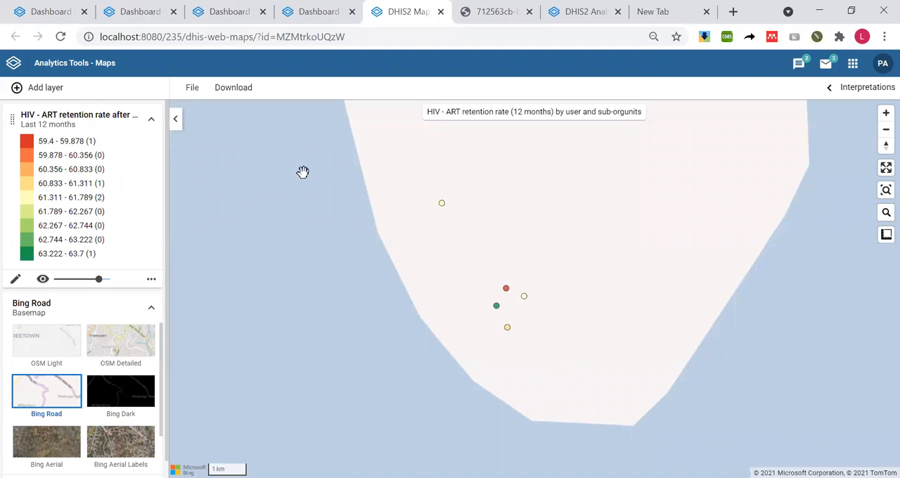
mouse_move(148, 146)
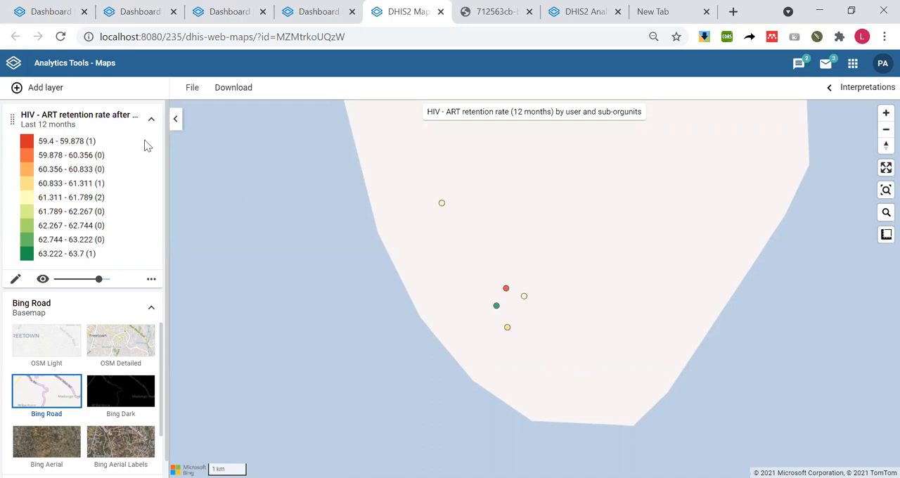
mouse_move(813, 292)
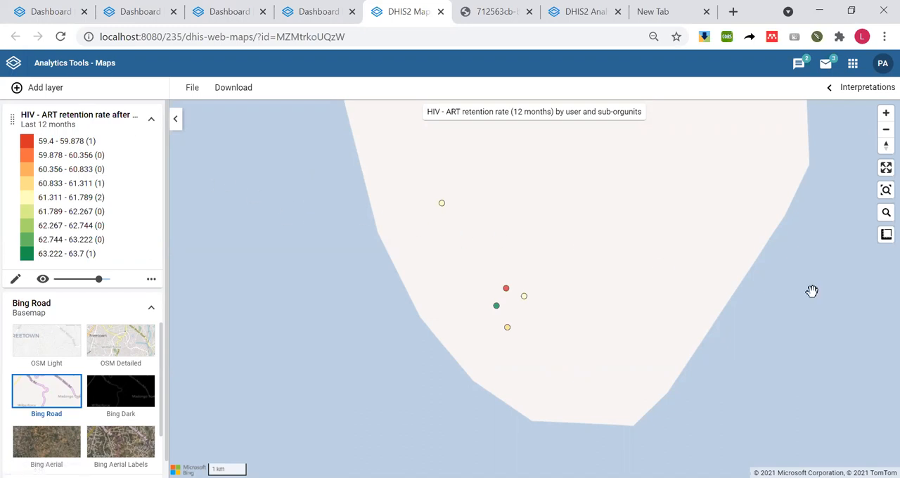
mouse_move(334, 133)
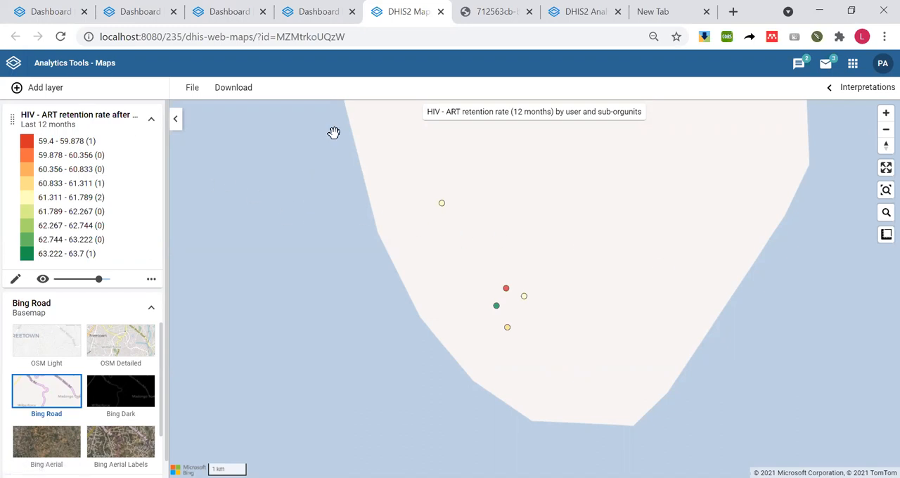
click(406, 11)
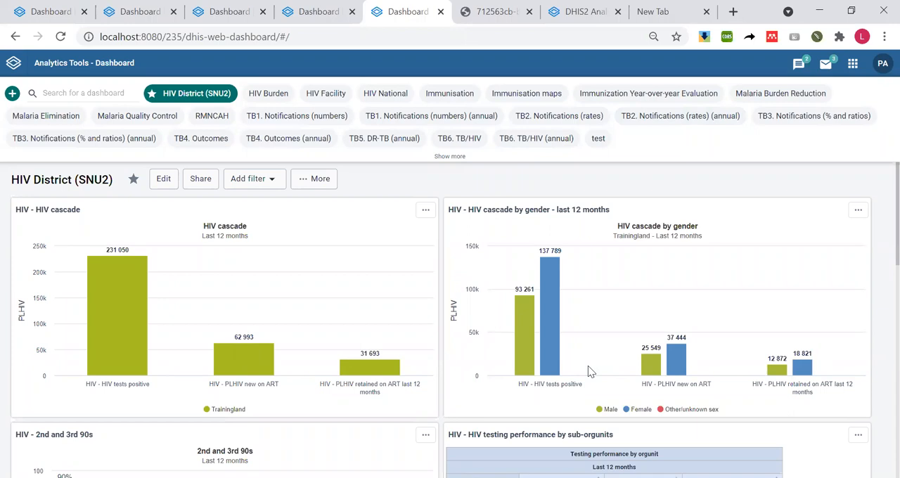
mouse_move(852, 63)
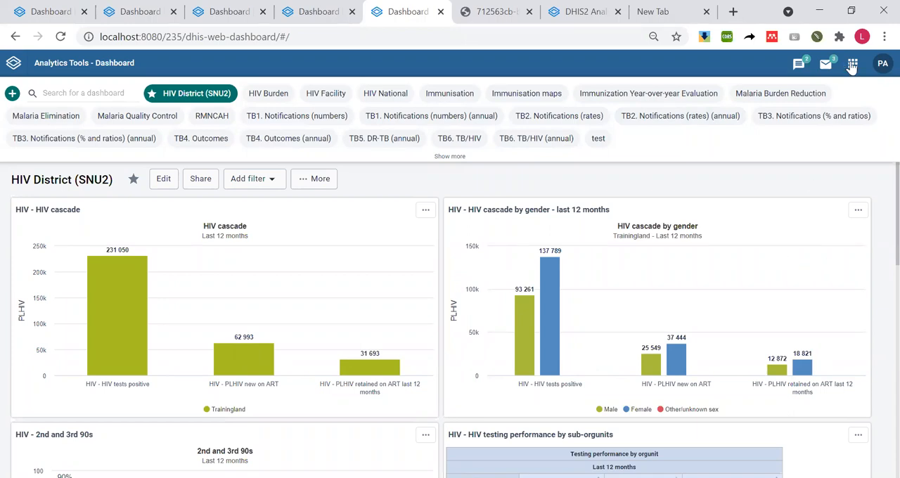
Bring up the apps menu to return to the Dashboard app.
click(852, 63)
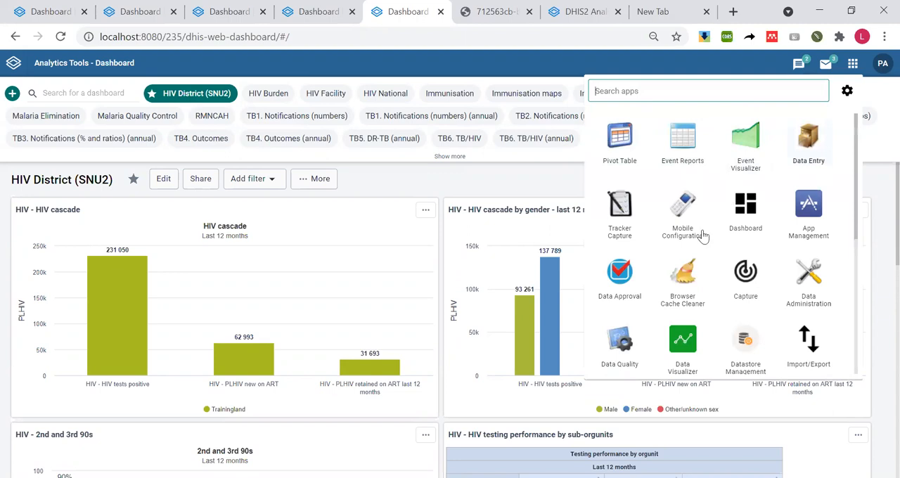
mouse_move(621, 361)
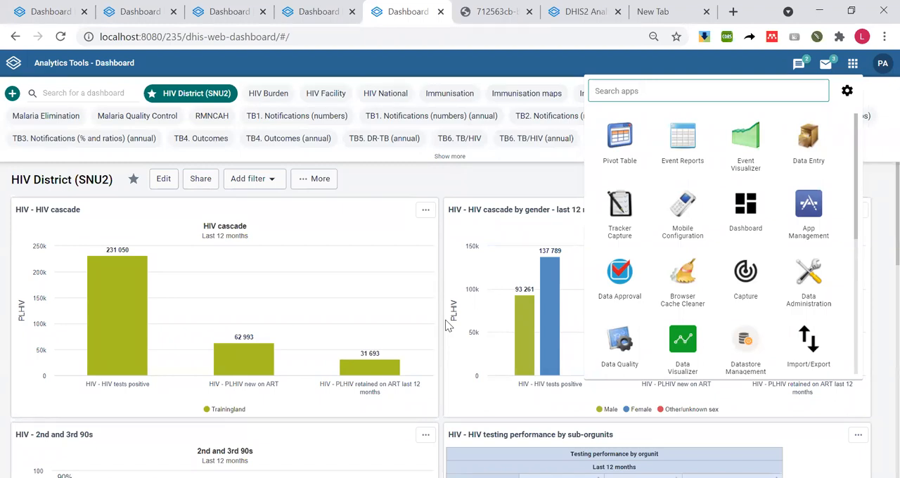
mouse_move(469, 236)
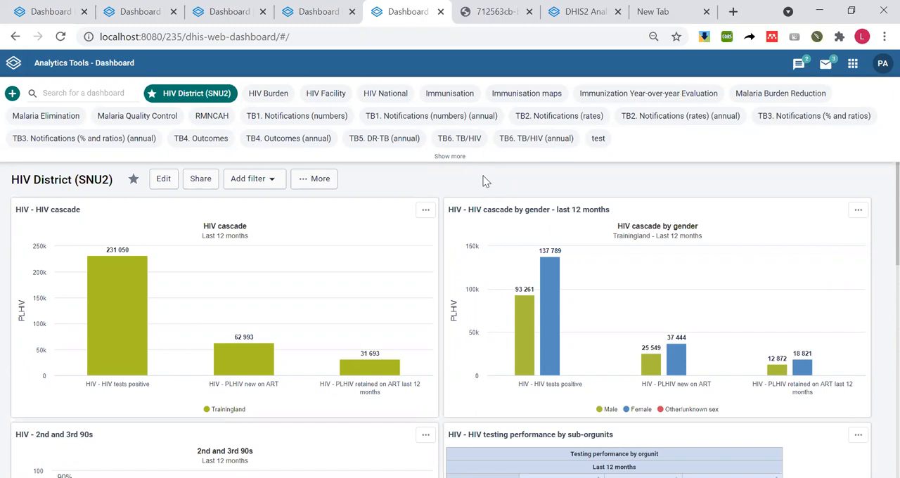
mouse_move(561, 204)
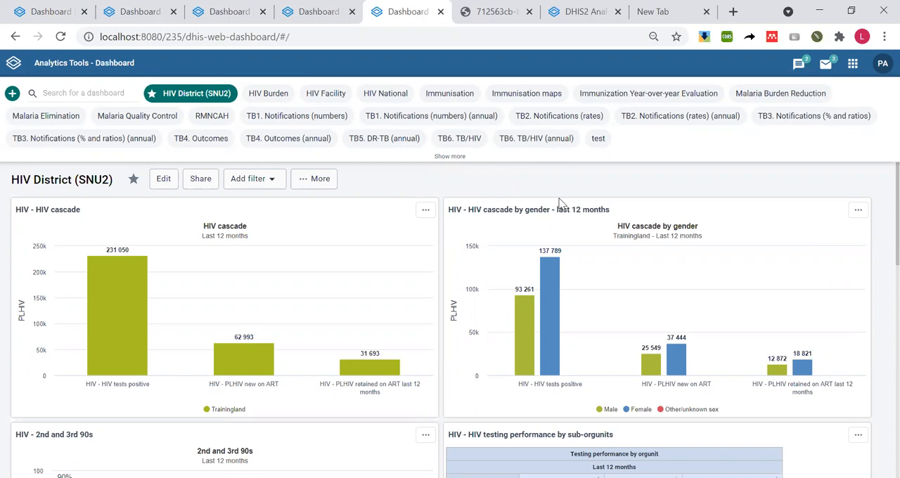
mouse_move(561, 204)
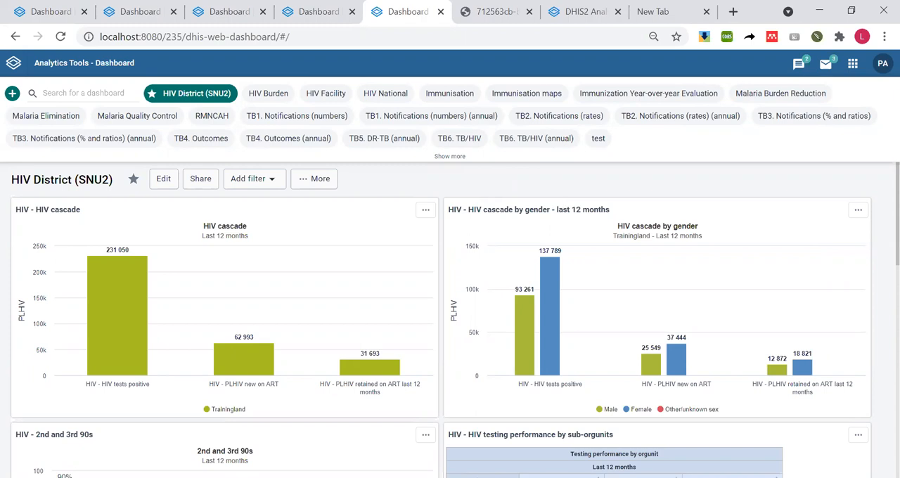